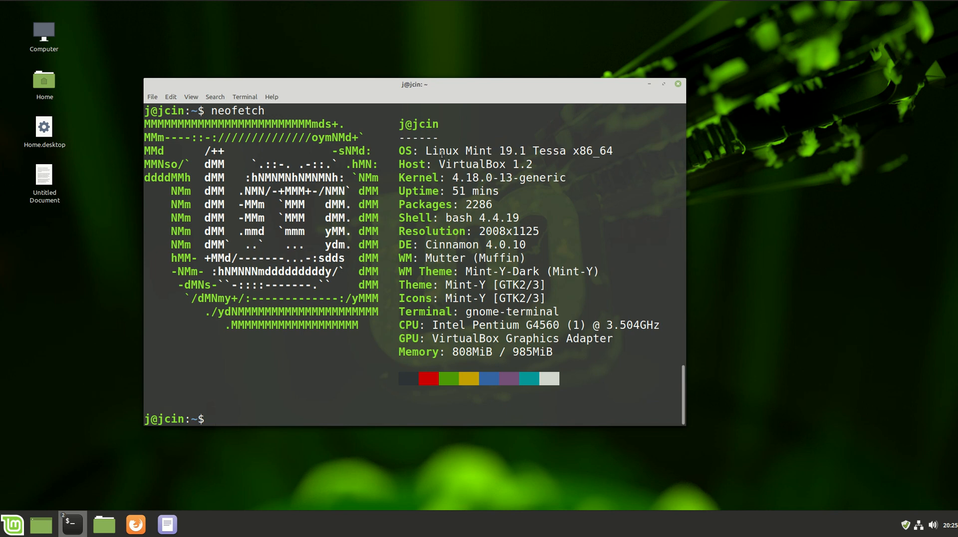
Step: Reposition the neofetch terminal window on the desktop
drag(430, 150, 531, 150)
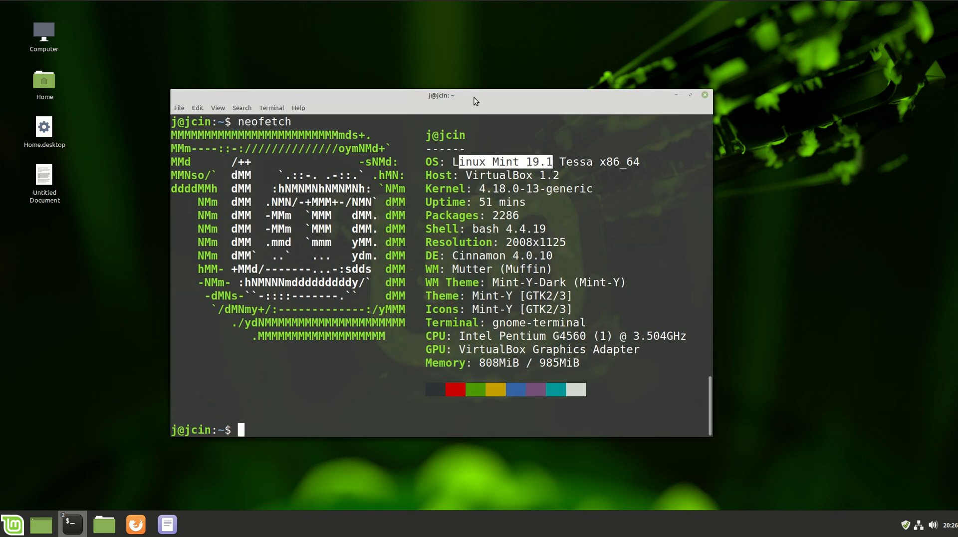
drag(441, 96, 451, 91)
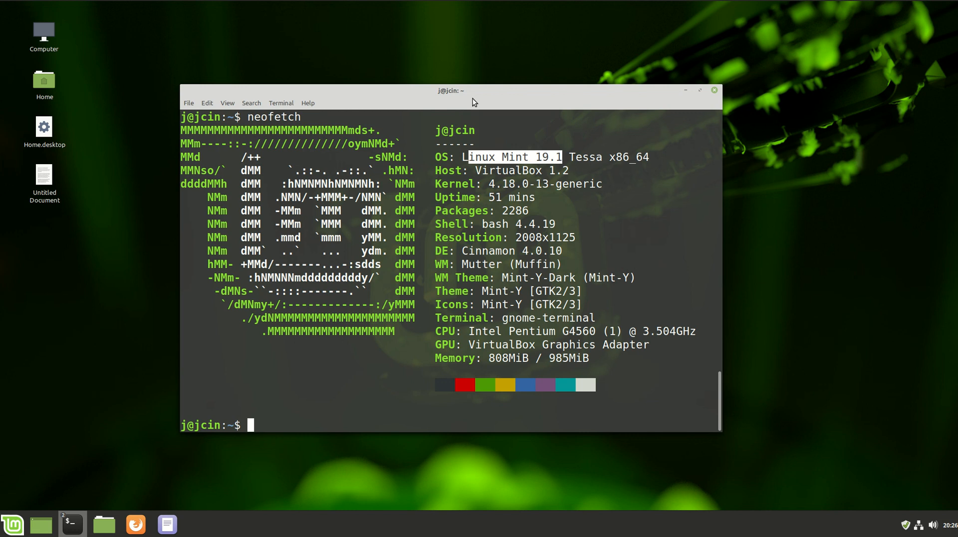
drag(473, 91, 479, 83)
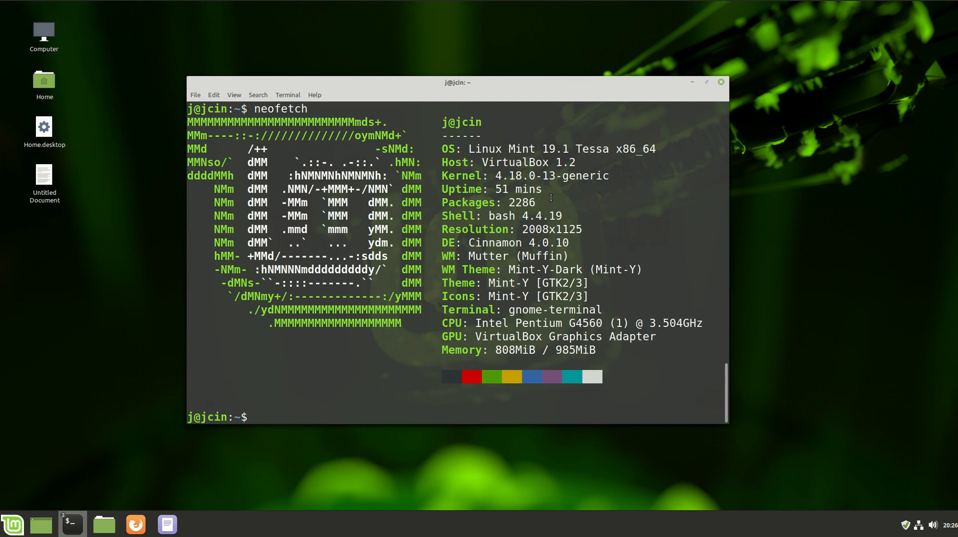
mouse_move(556, 215)
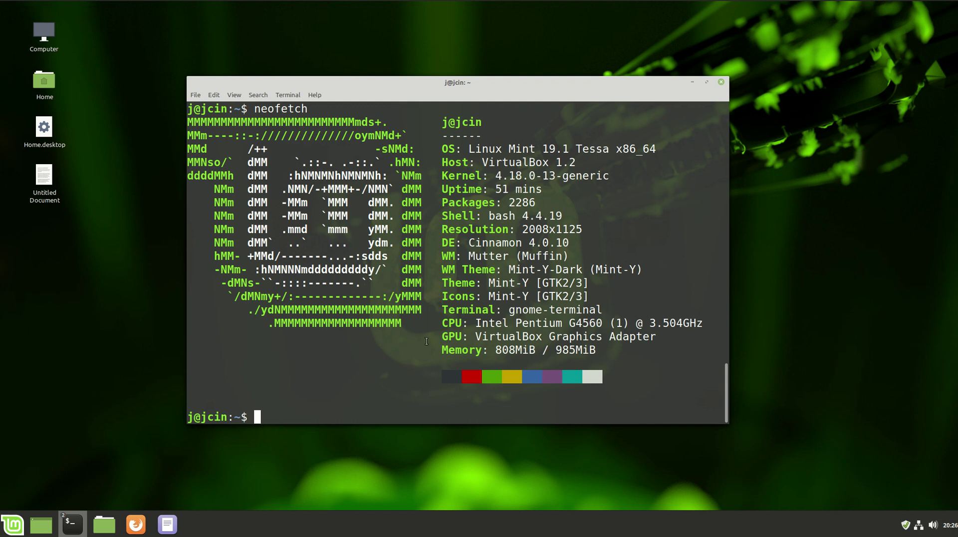
mouse_move(116, 525)
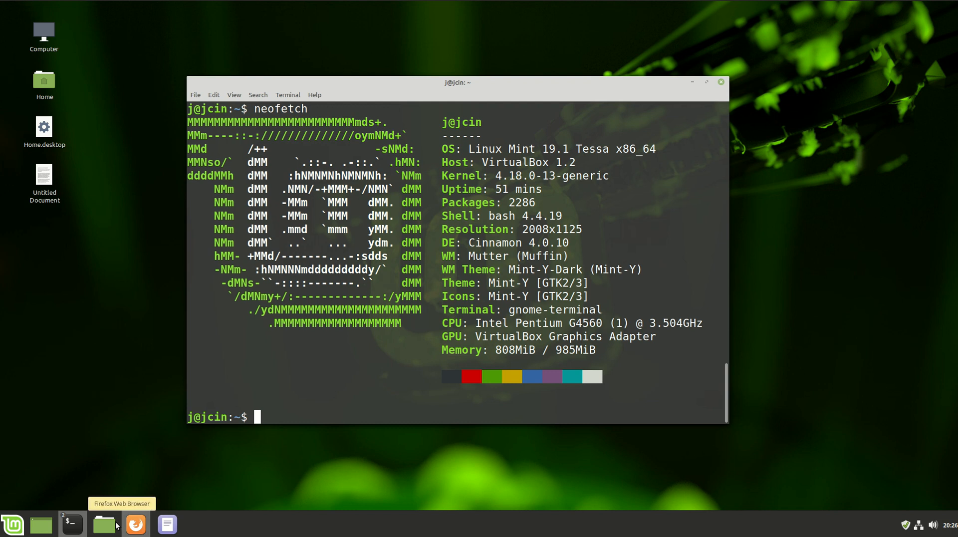
mouse_move(105, 525)
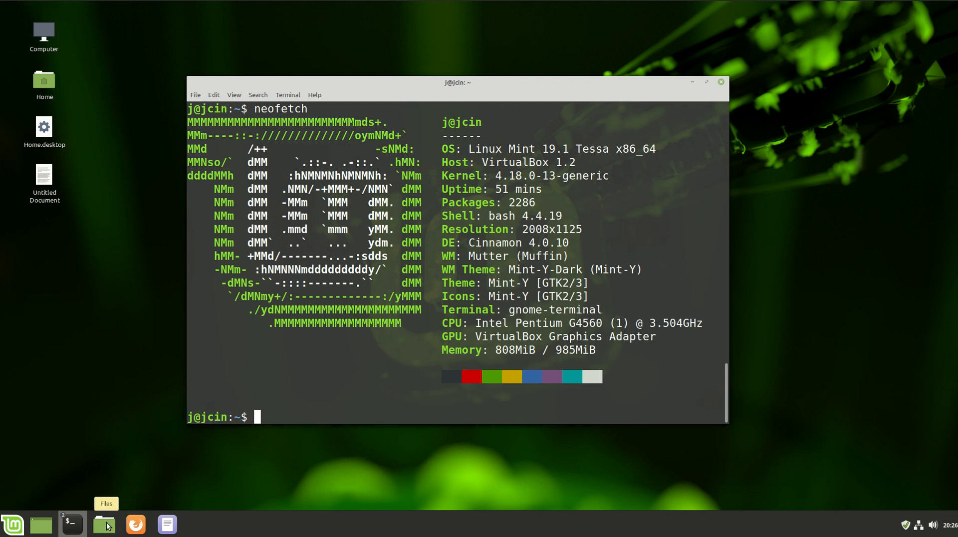
Step: Open and move the Files Home folder window, then search the menu for 'upda'
click(104, 524)
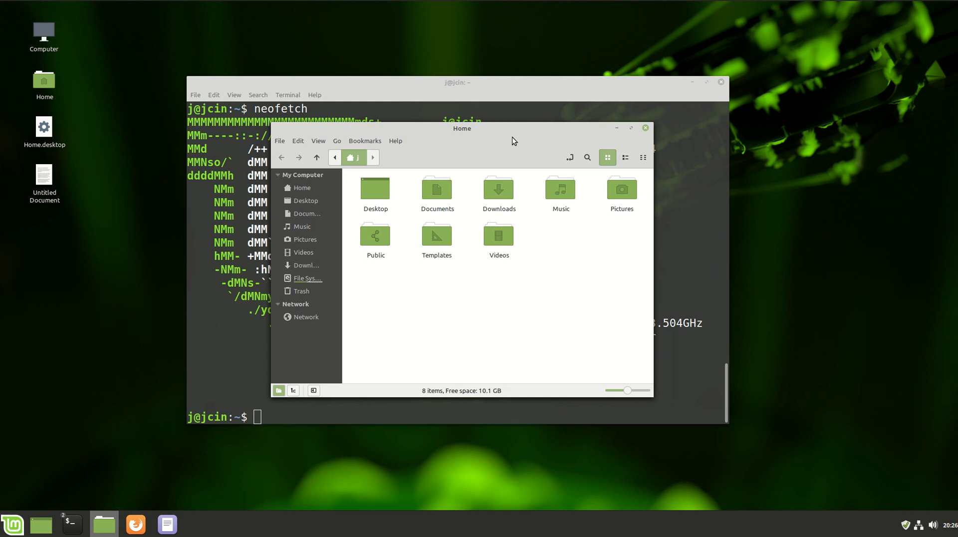
drag(462, 128, 688, 151)
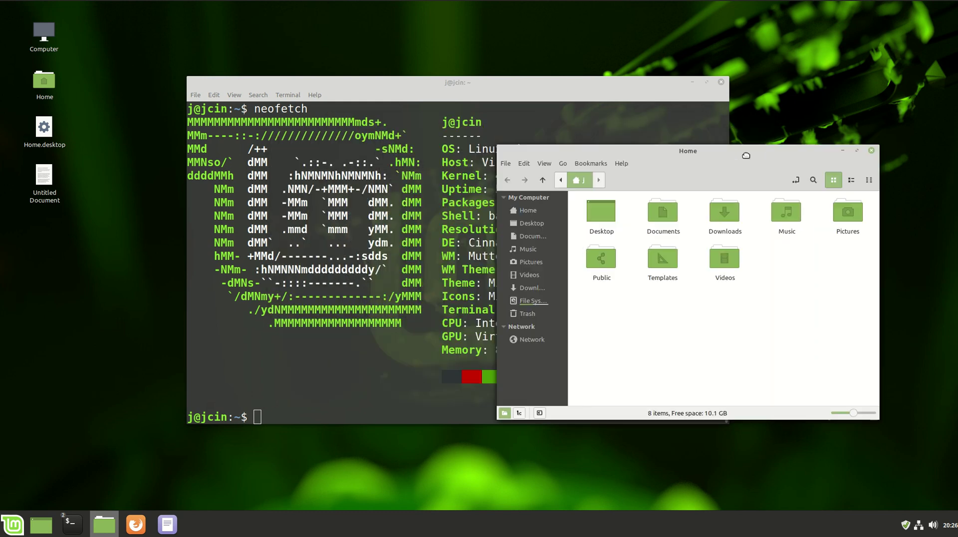
drag(687, 150, 782, 191)
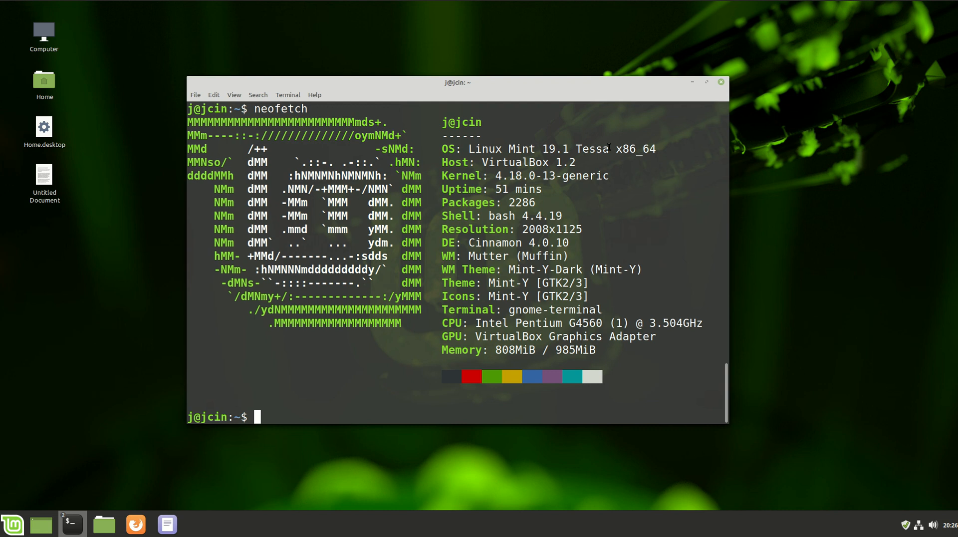
click(12, 523)
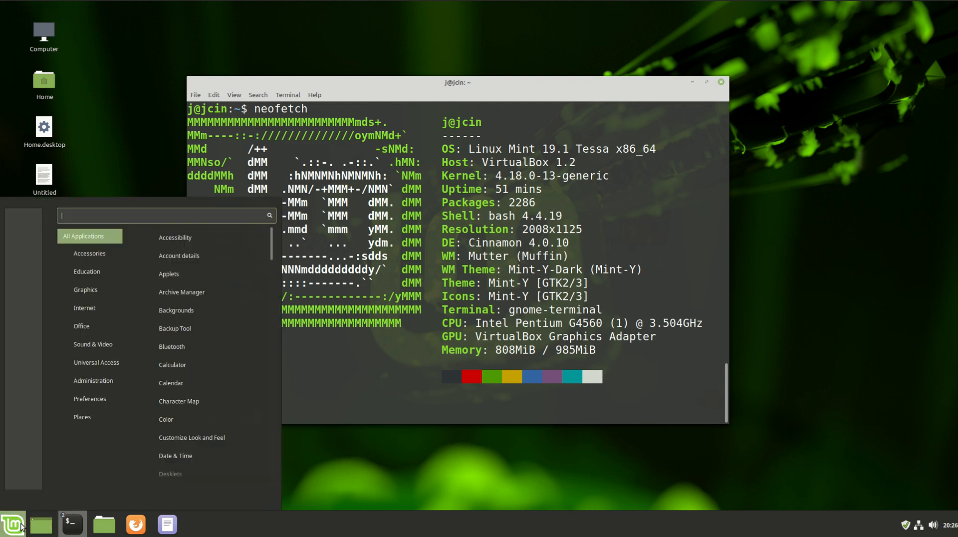
text(upda)
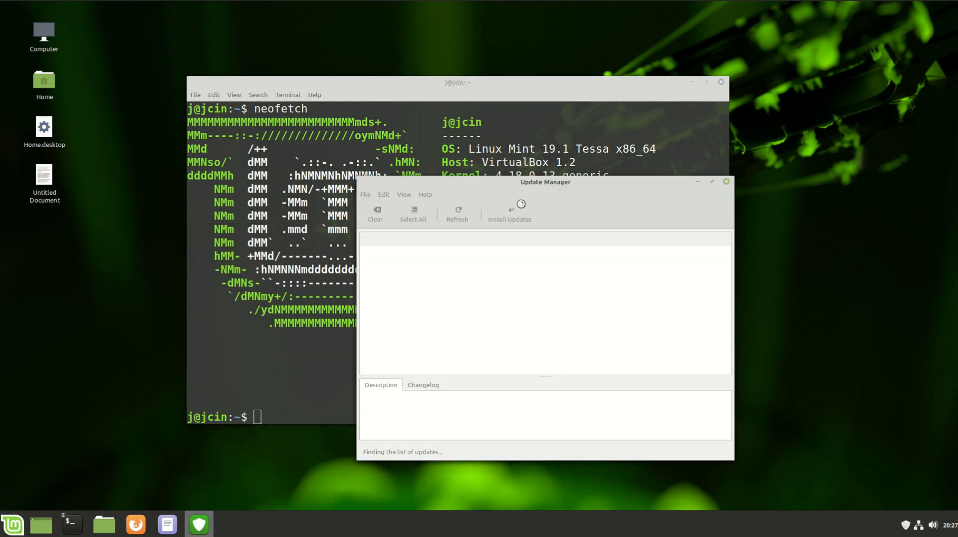
Step: Move the Update Manager window aside, then close it after 'Your system is up to date'
drag(544, 182, 503, 154)
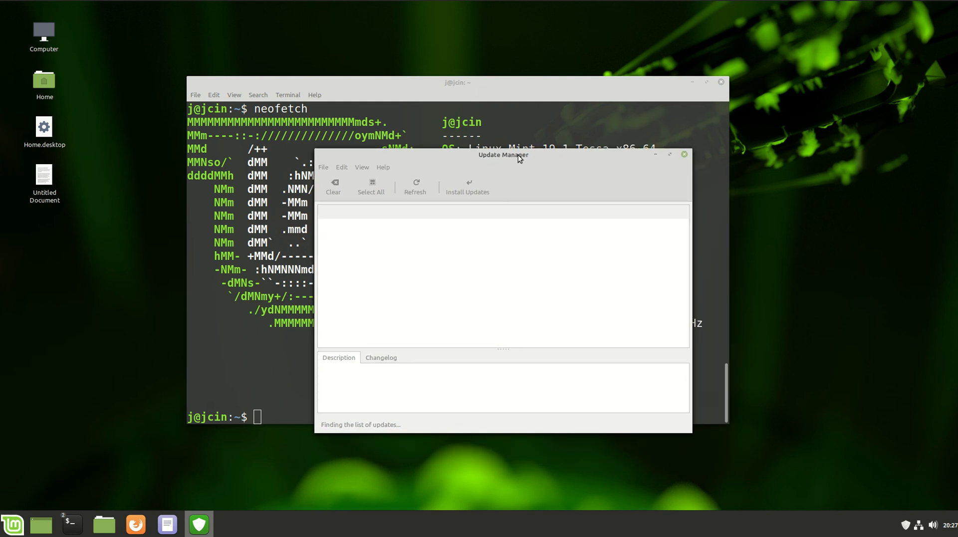
drag(503, 154, 573, 166)
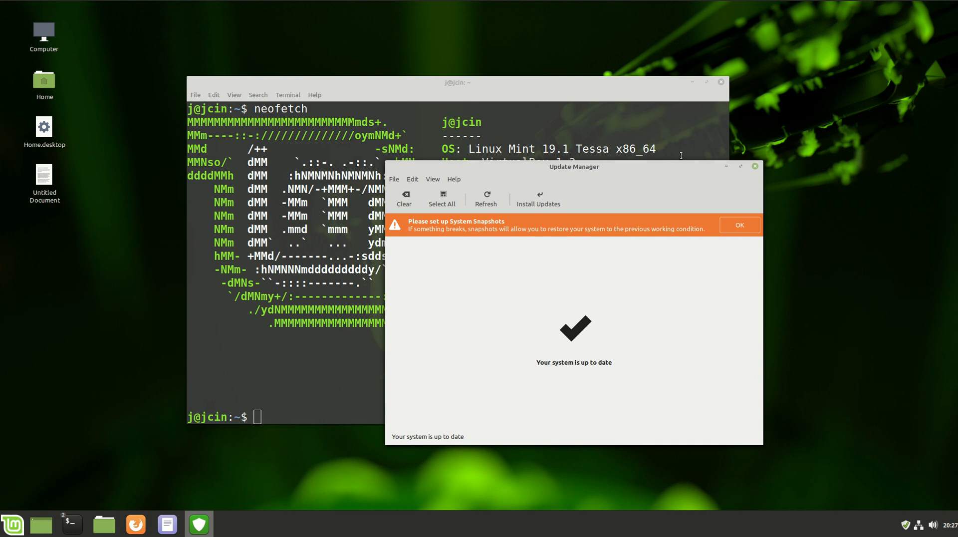
mouse_move(756, 168)
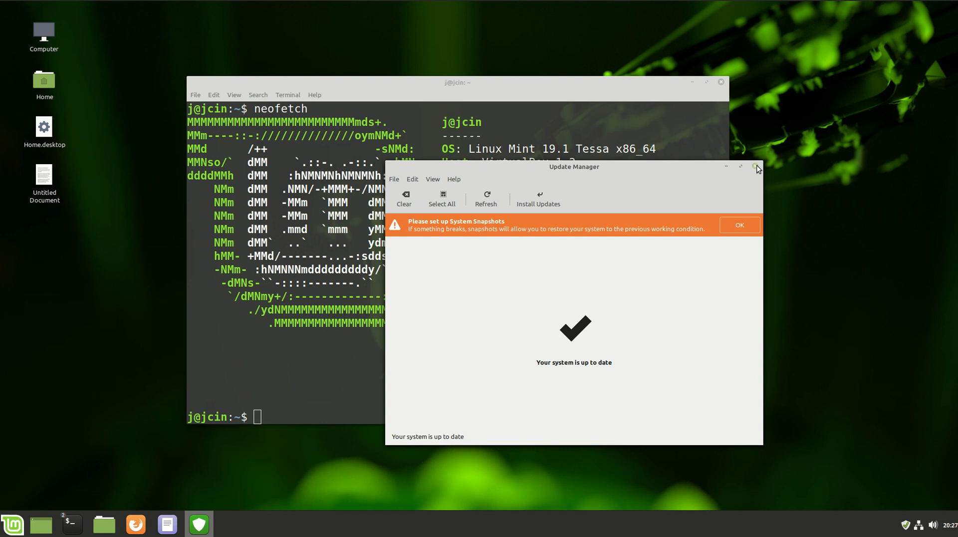
click(754, 168)
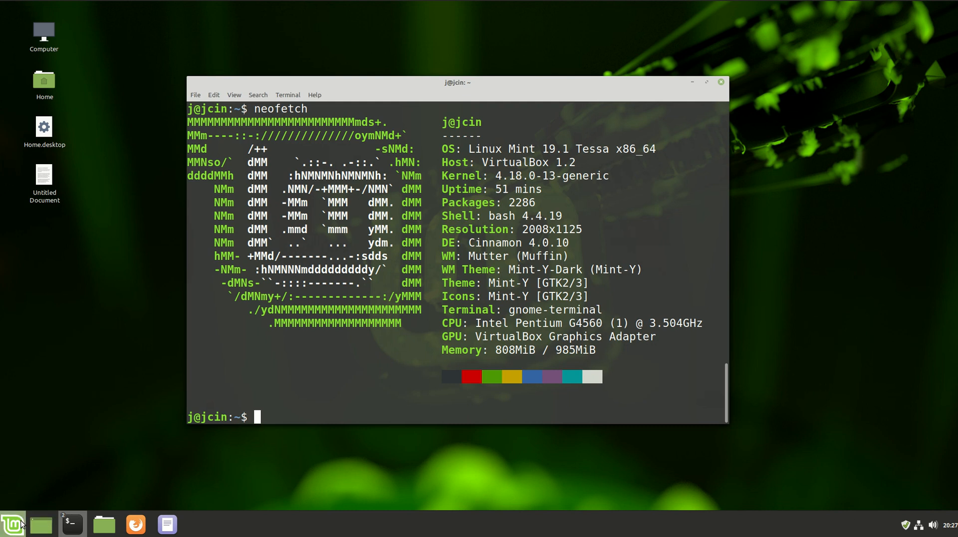
click(11, 524)
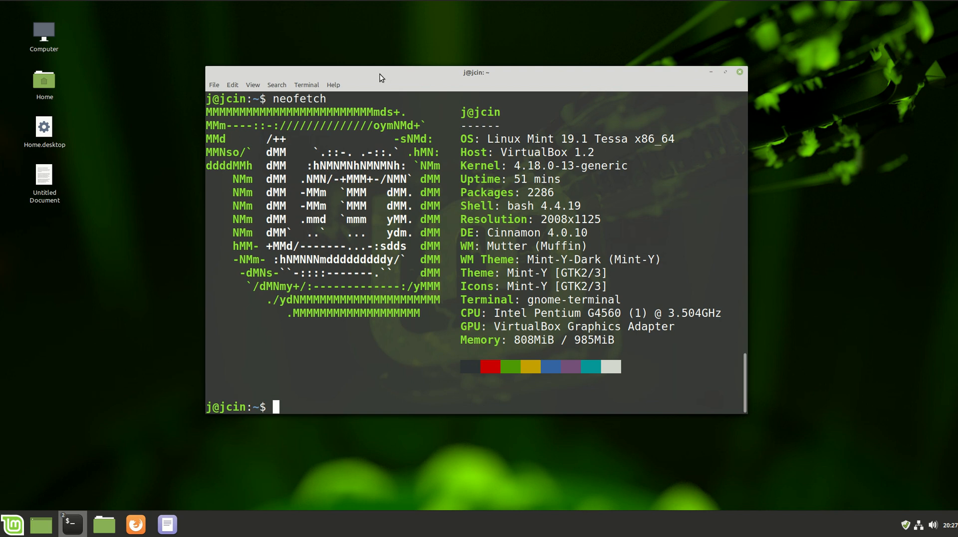
drag(379, 72, 377, 78)
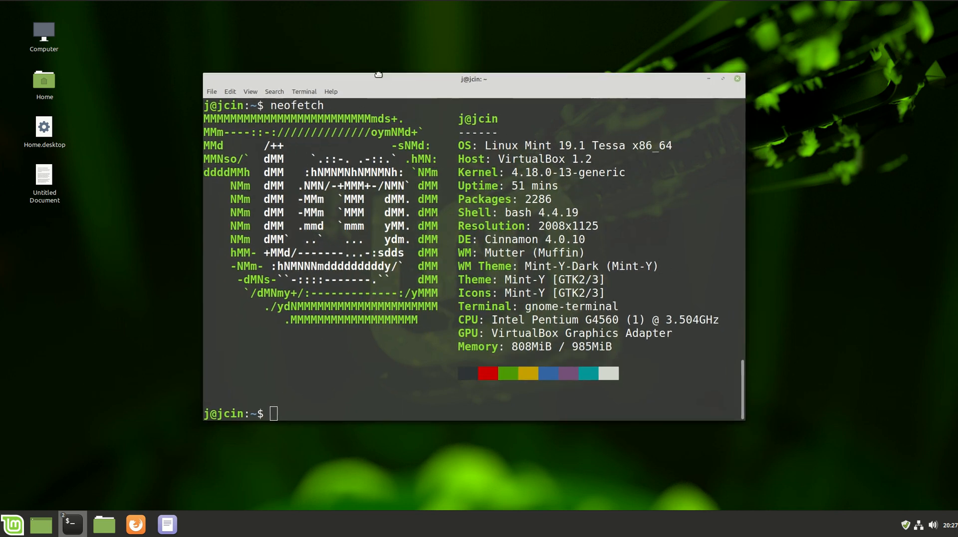
drag(377, 74, 375, 71)
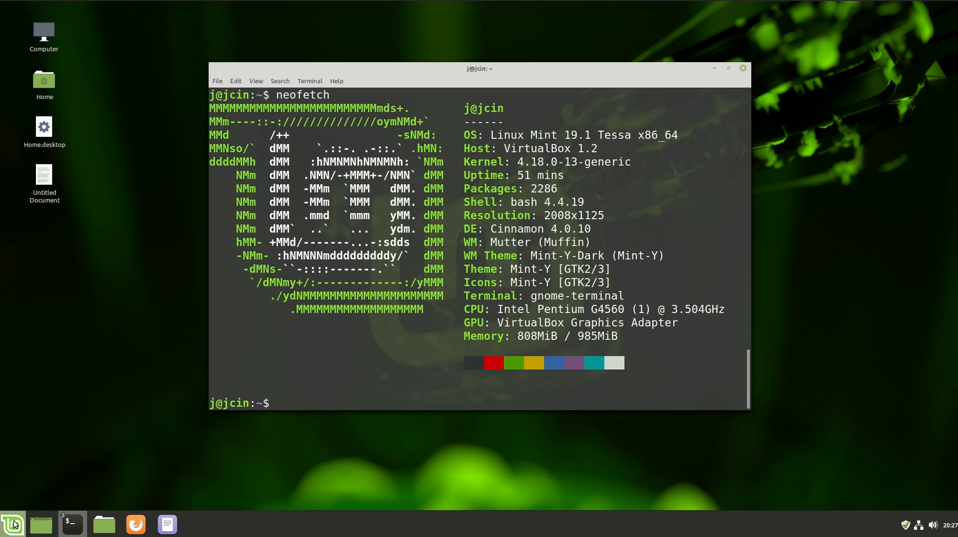
click(11, 524)
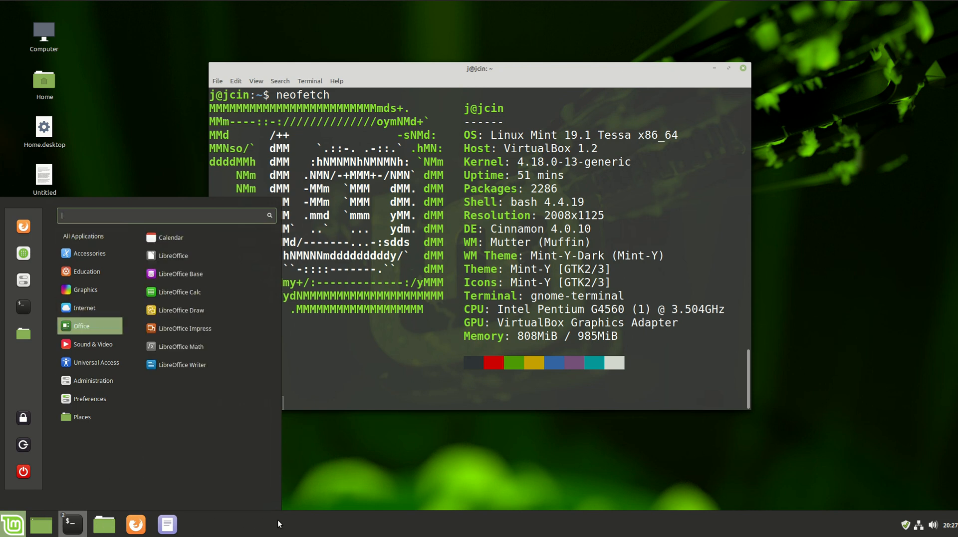
click(83, 236)
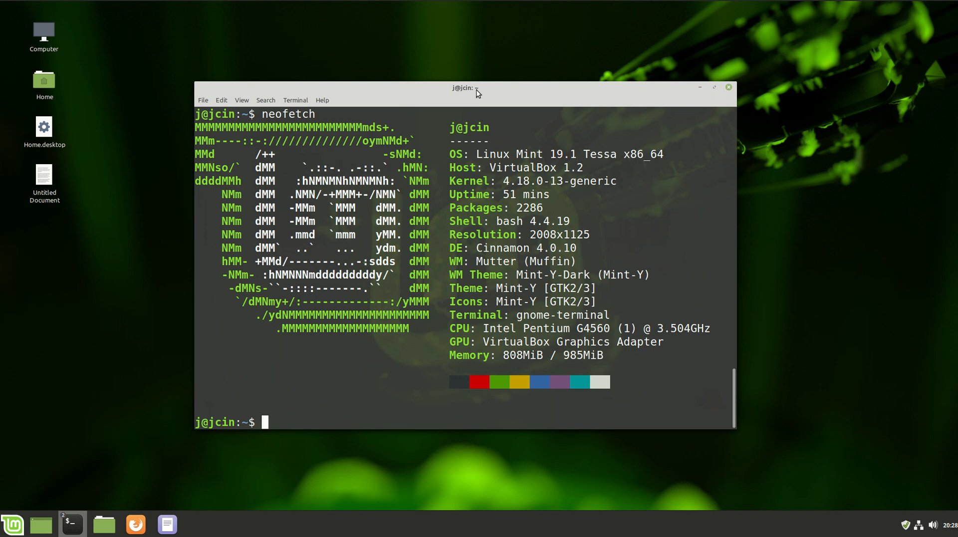
drag(476, 91, 495, 88)
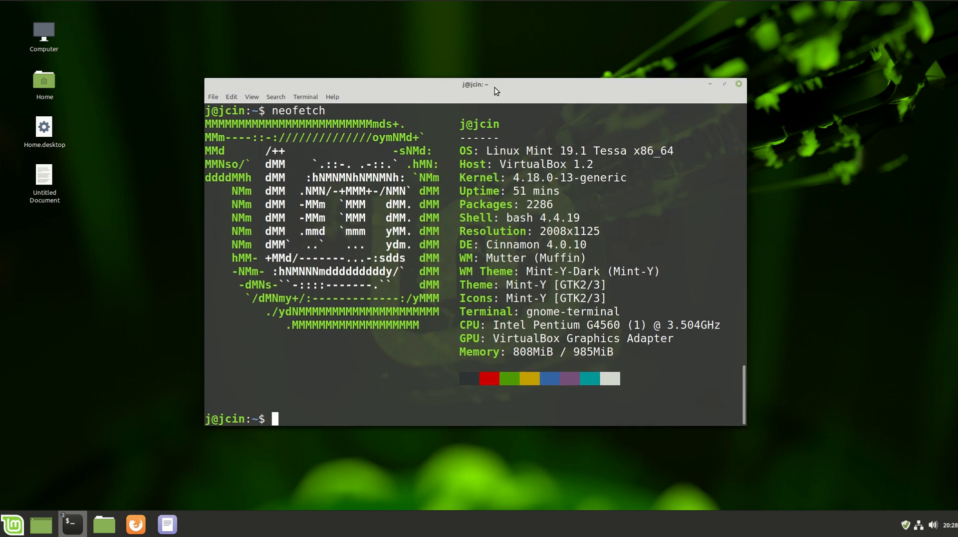